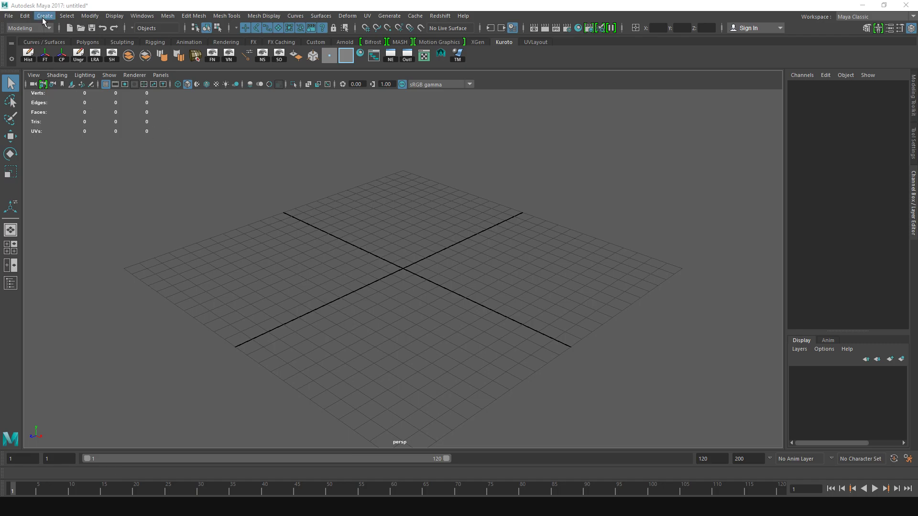
Add a platonic solid, set its radius to 5, and switch its type to Icosahedron
click(44, 16)
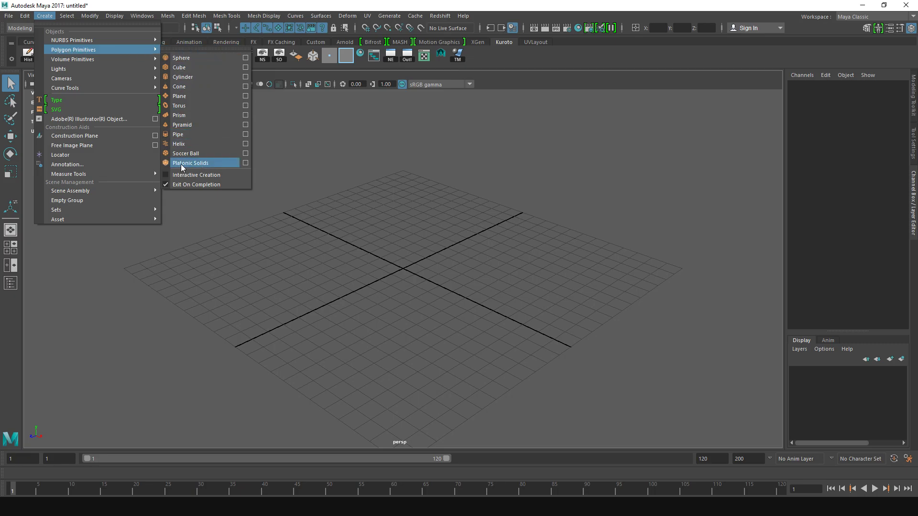
click(190, 162)
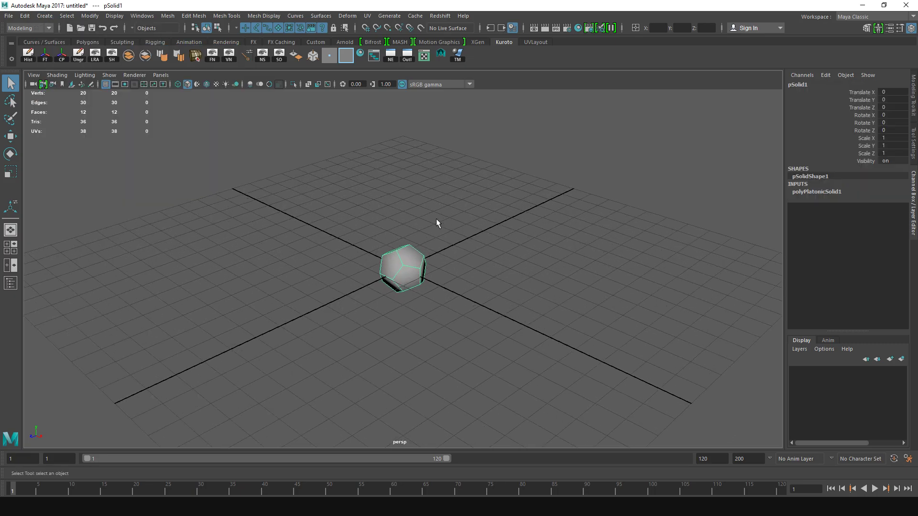
mouse_move(811, 196)
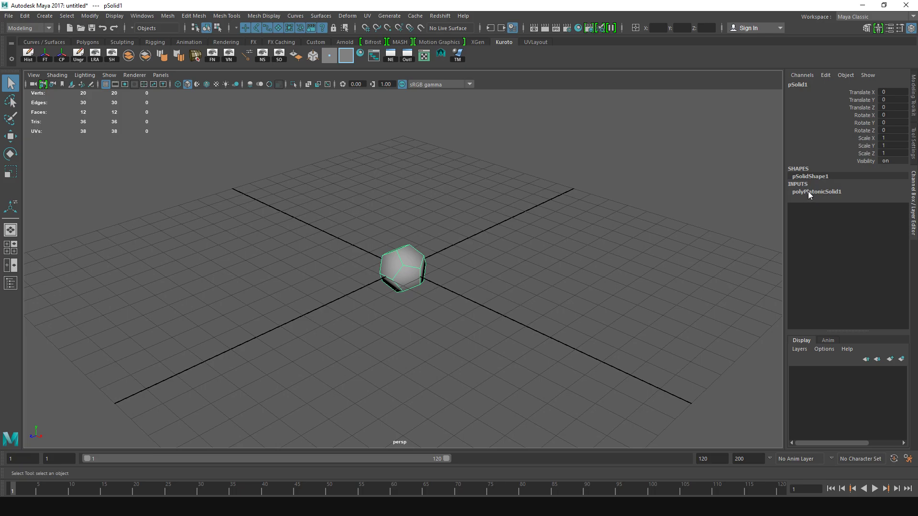
click(816, 191)
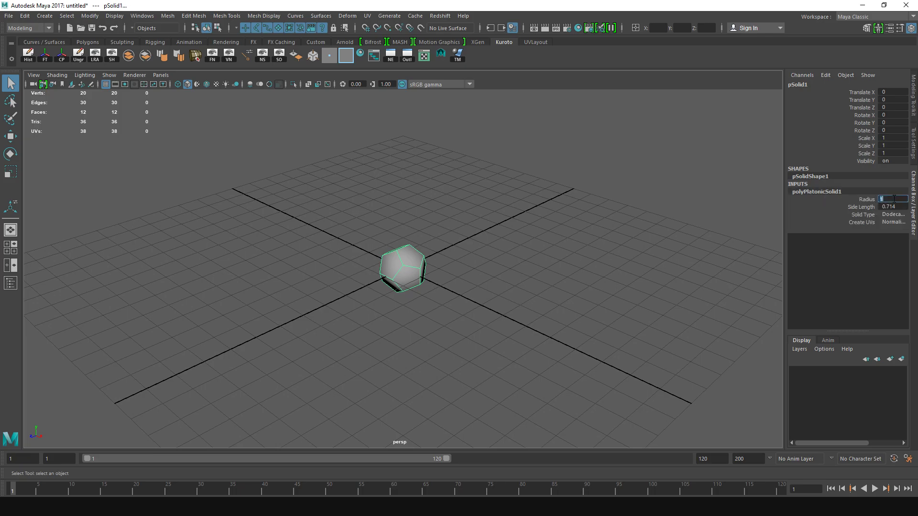
text(5)
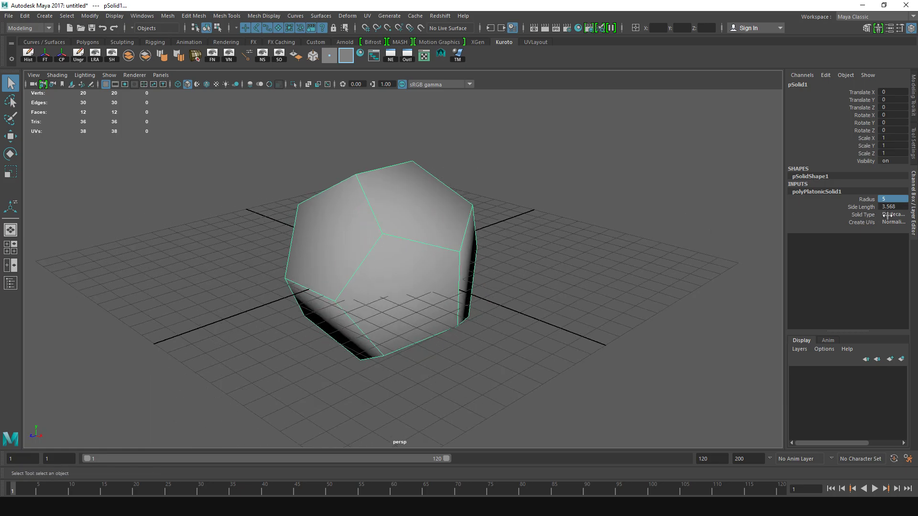
click(892, 214)
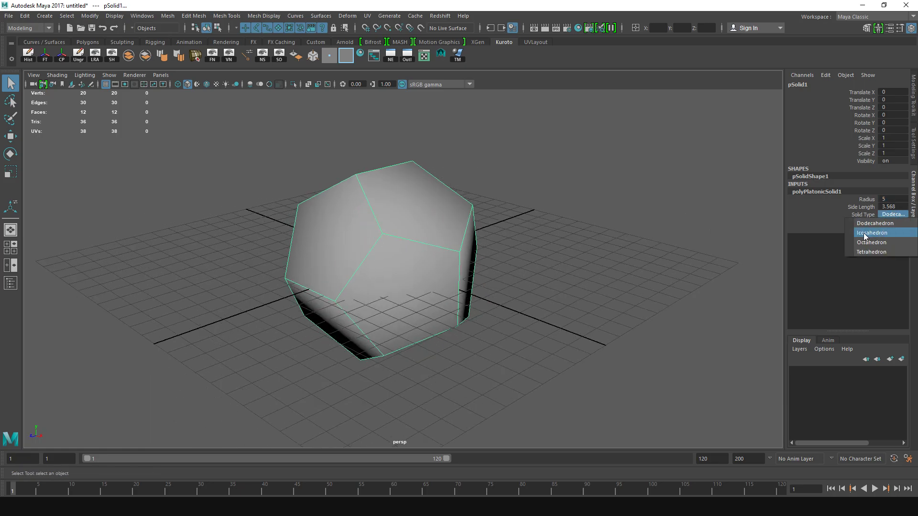
click(872, 232)
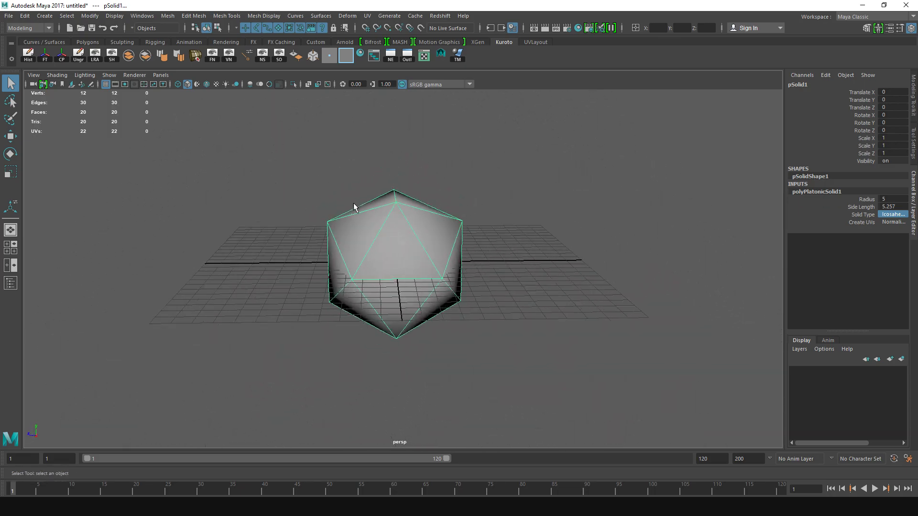
Open the Mesh Smooth options and set Add divisions to Linearly
drag(352, 207, 414, 203)
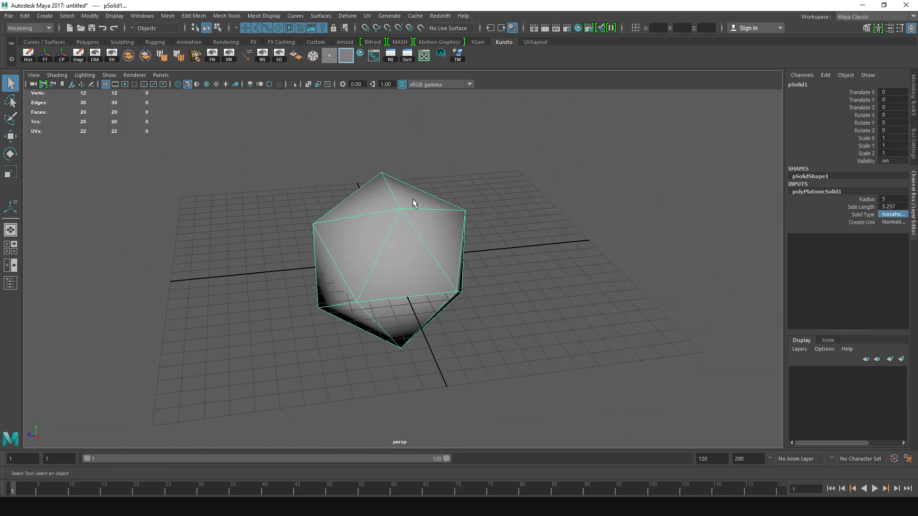
click(167, 16)
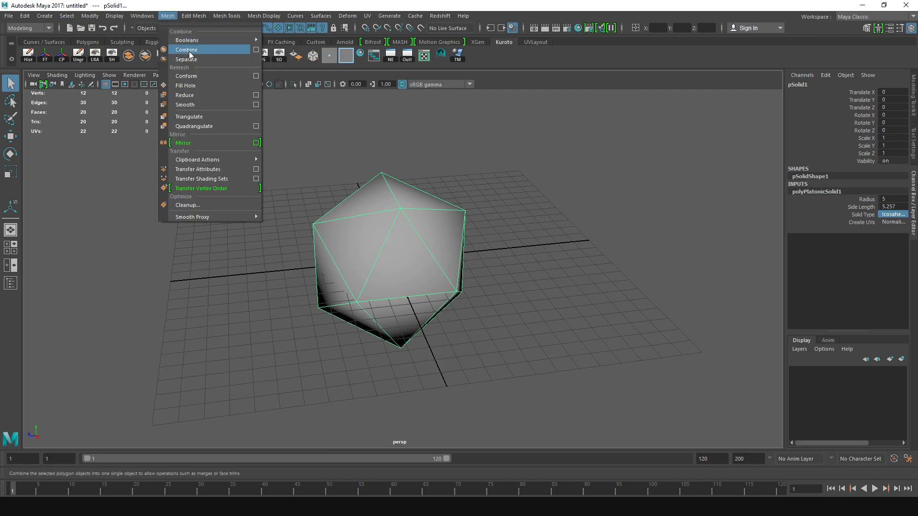
mouse_move(206, 105)
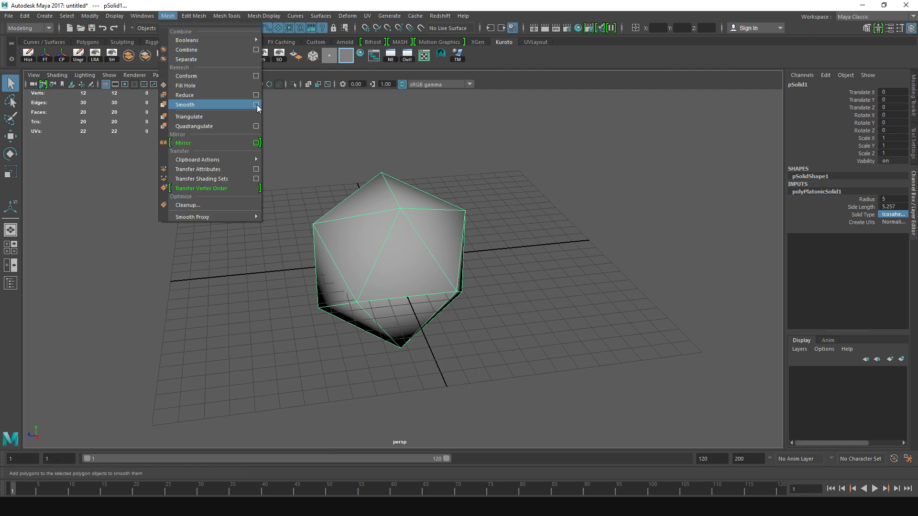
click(256, 105)
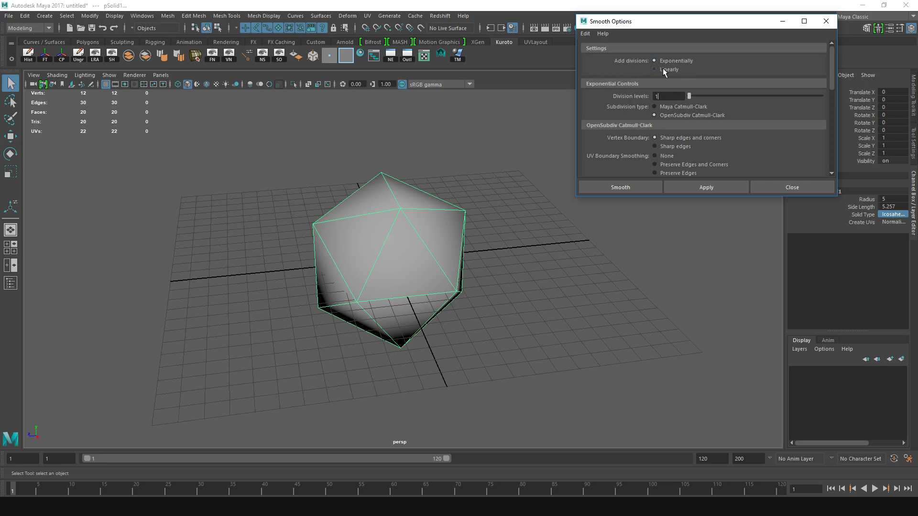
click(655, 69)
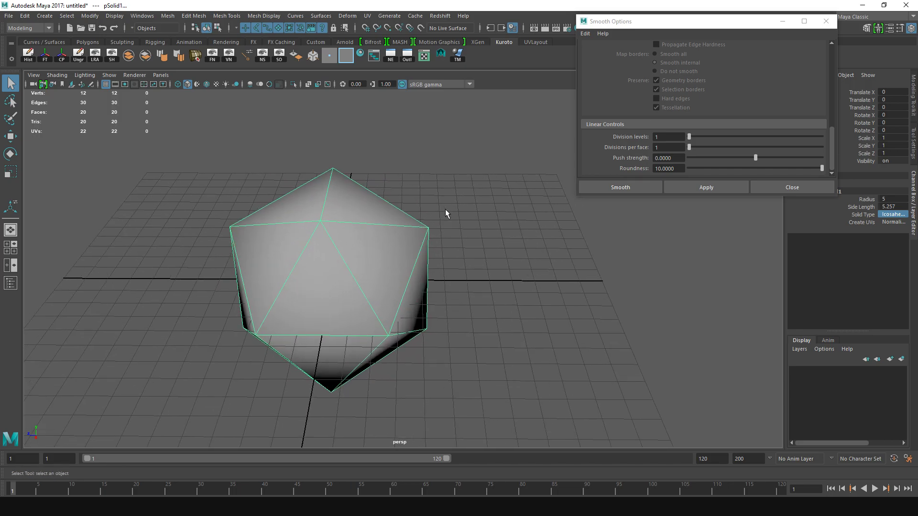
mouse_move(649, 149)
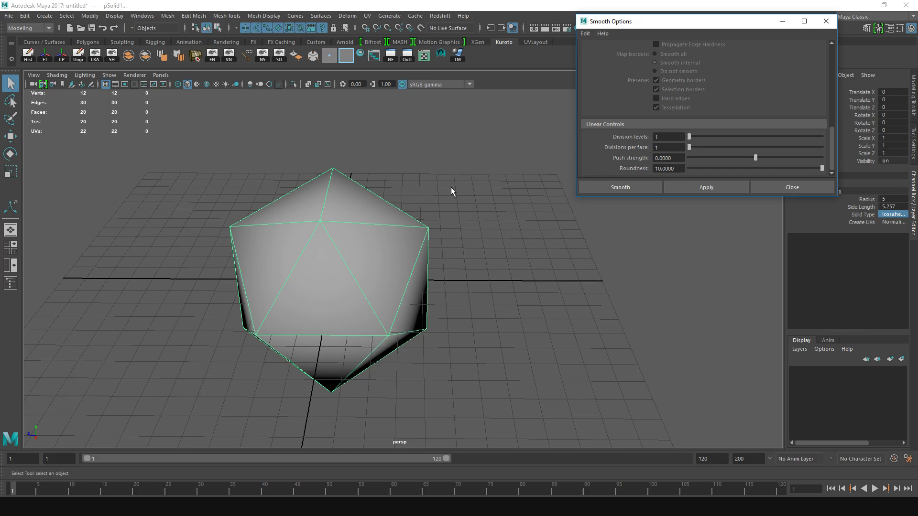
mouse_move(451, 193)
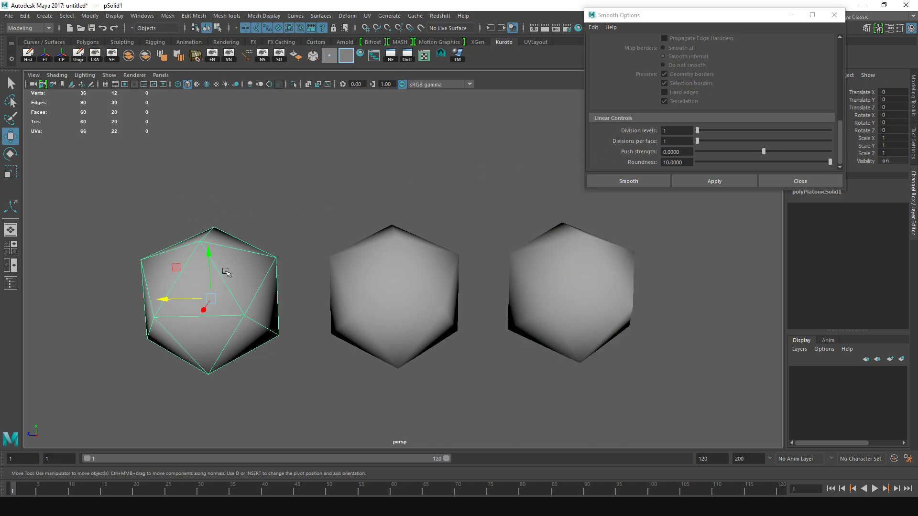
Move the left icosahedron copy into place and smooth the right copy with 3 divisions per face
drag(227, 272, 245, 346)
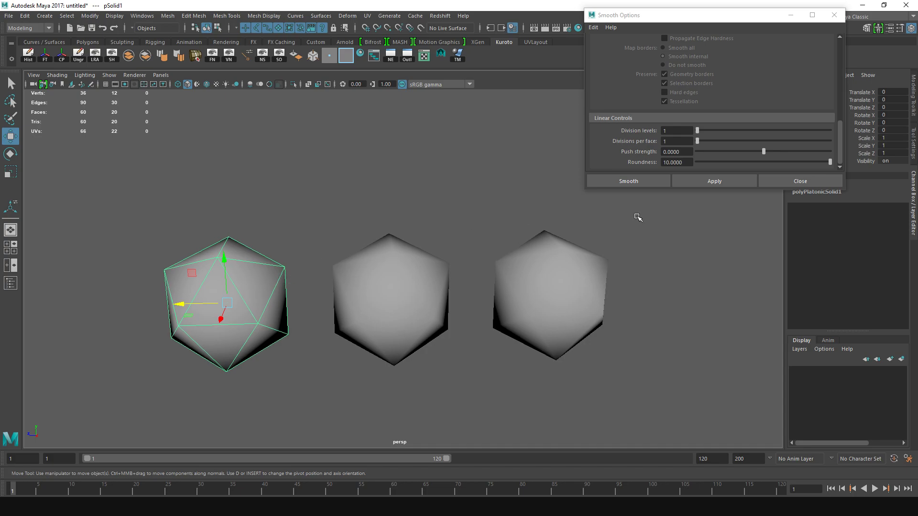
mouse_move(656, 144)
text(3)
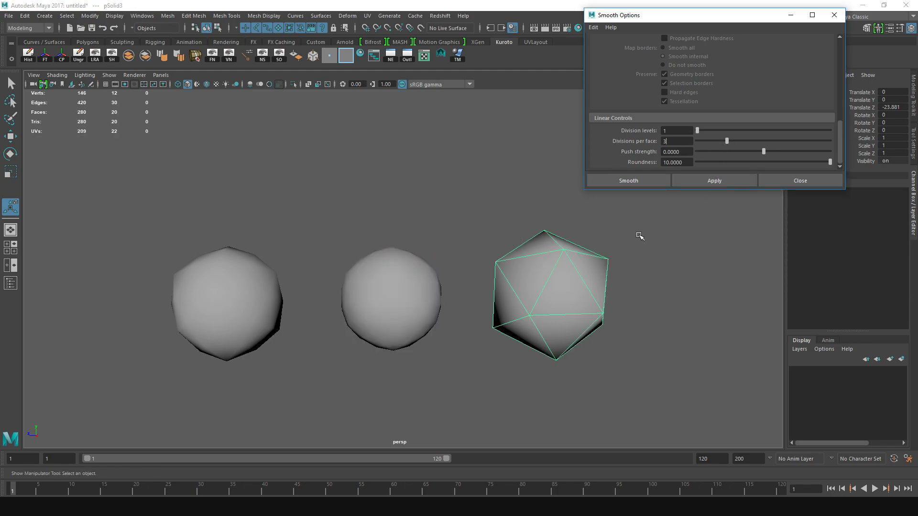
click(628, 180)
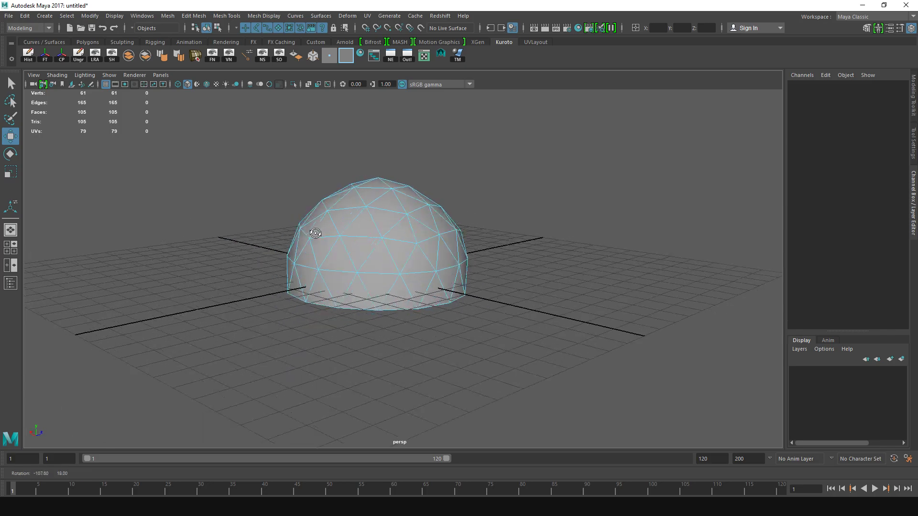
Bevel the dome's edges, narrowing the bevel fraction from about 0.49 to about 0.37
right_click(315, 233)
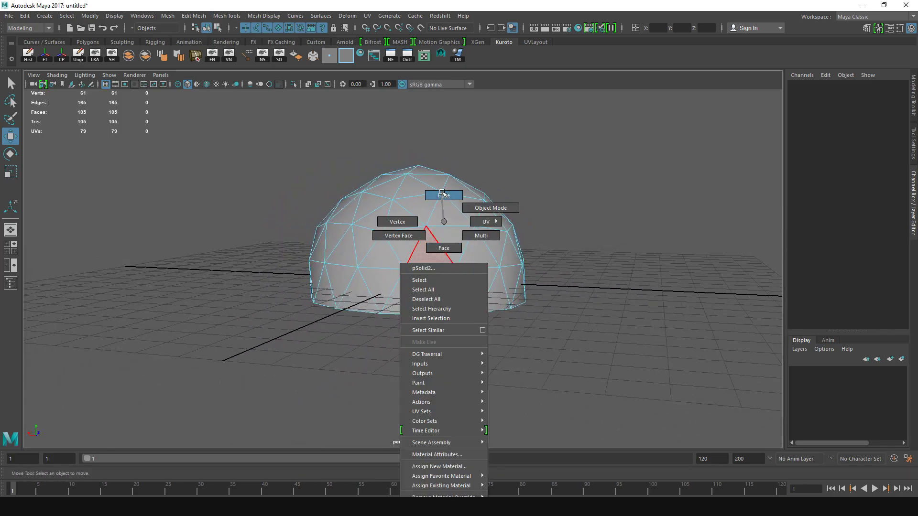
click(443, 195)
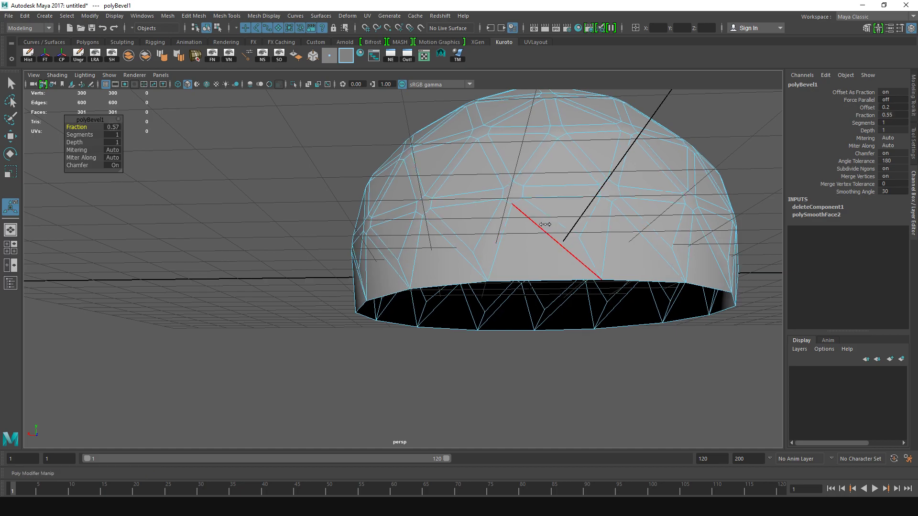
drag(545, 224, 532, 224)
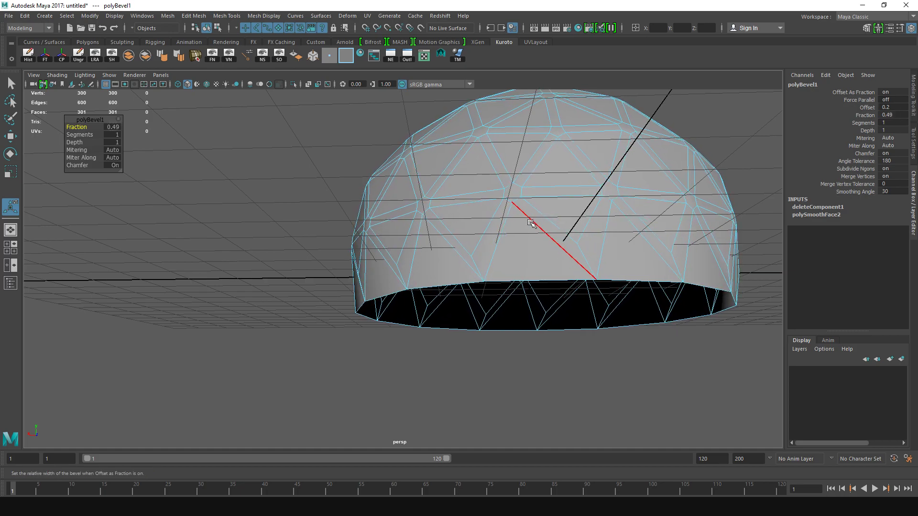
drag(530, 225, 522, 265)
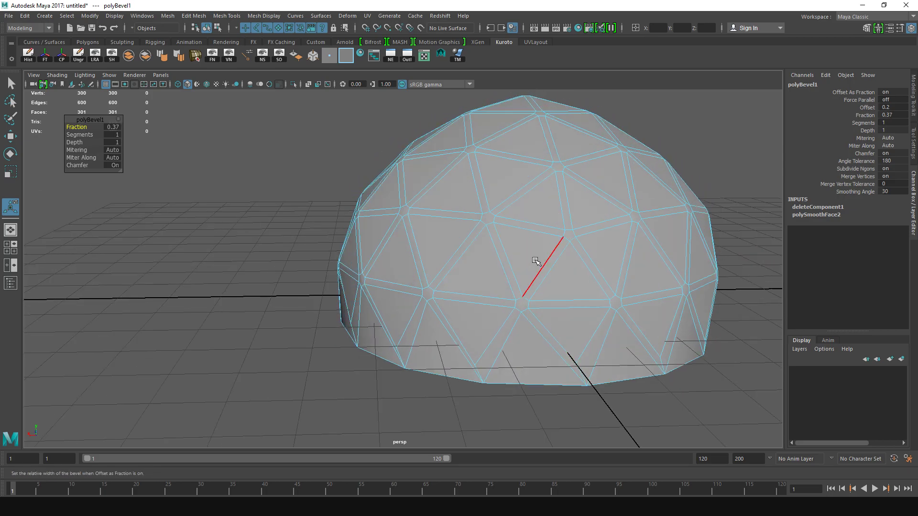
drag(535, 261, 550, 257)
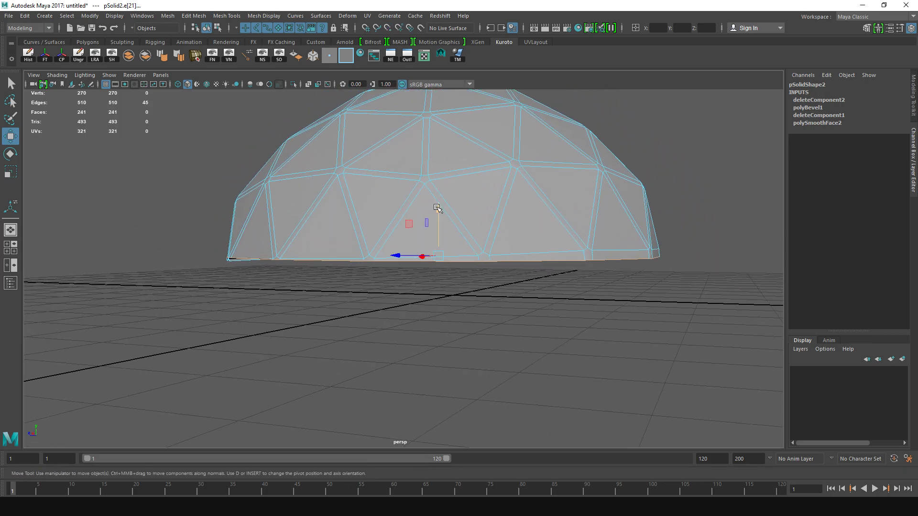
Select the leftover bevel edges along the dome's base for deletion
drag(438, 208, 480, 215)
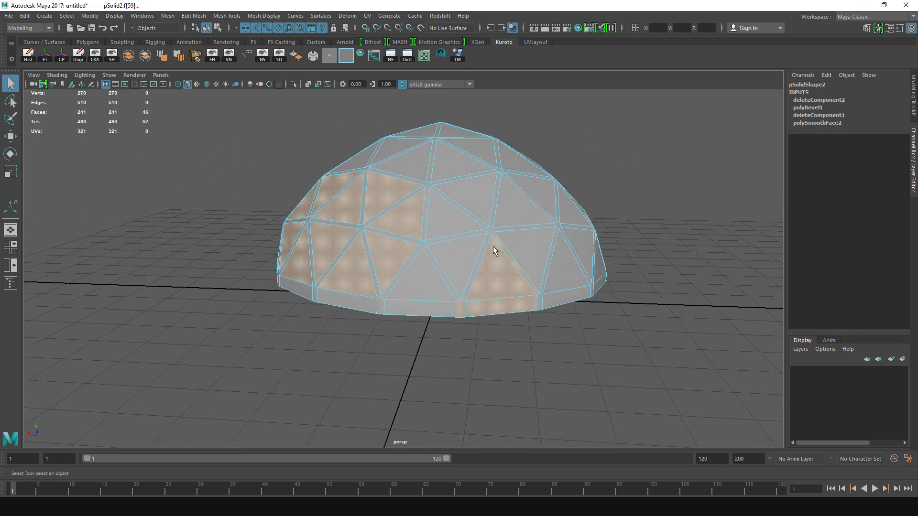
Orbit around the dome, adding alternating triangular panels until 75 faces are selected
drag(495, 250, 401, 310)
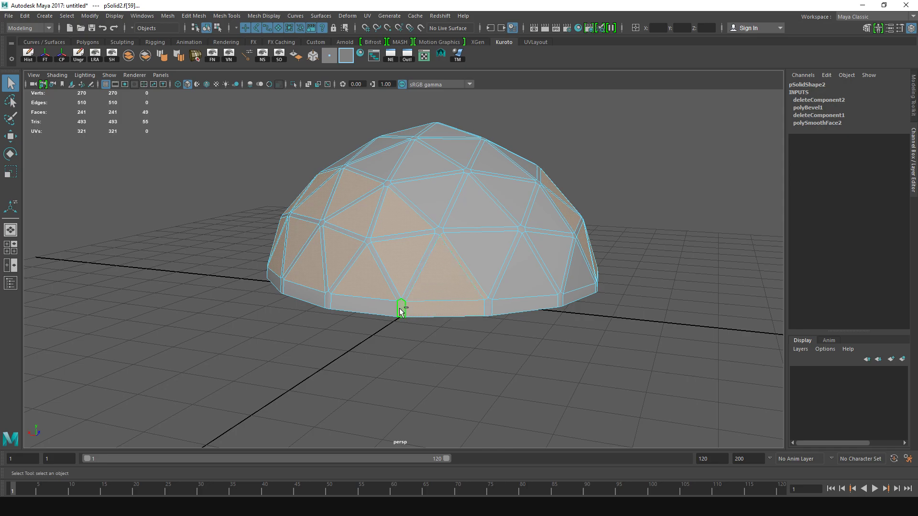
drag(401, 307, 380, 273)
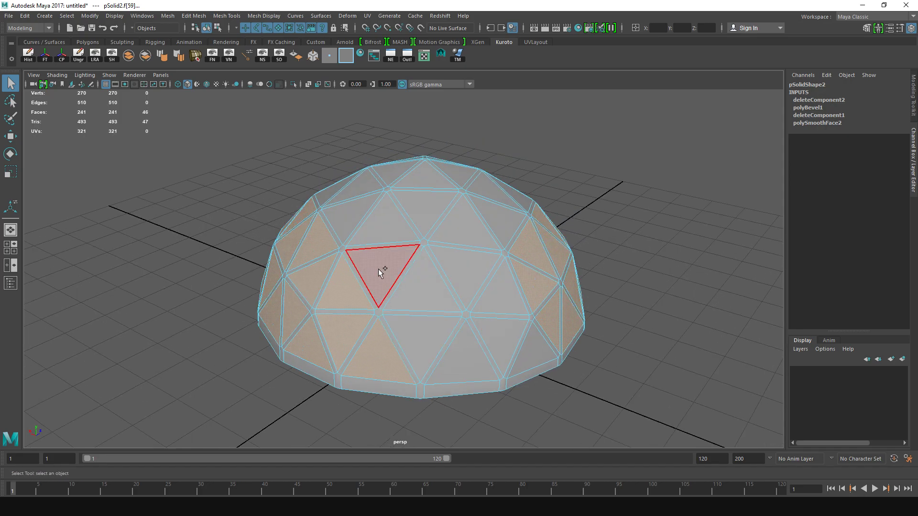
drag(381, 272, 459, 252)
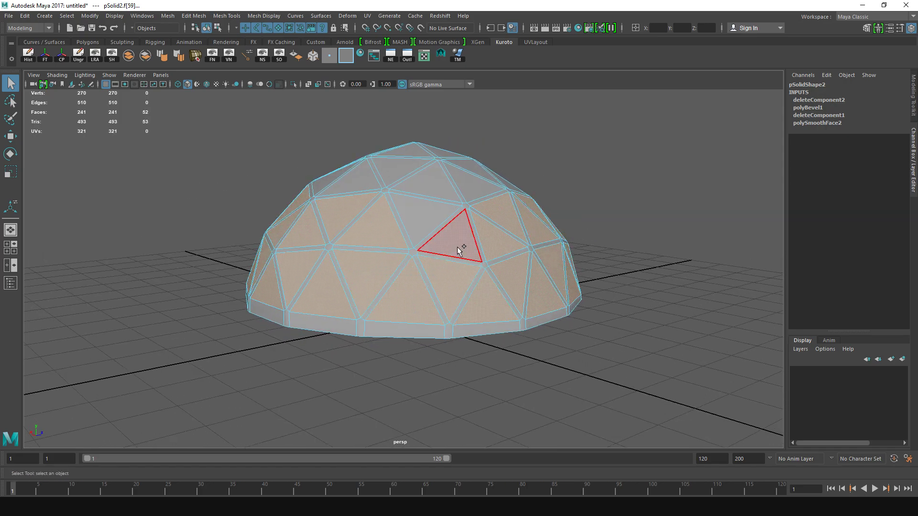
drag(462, 252, 459, 279)
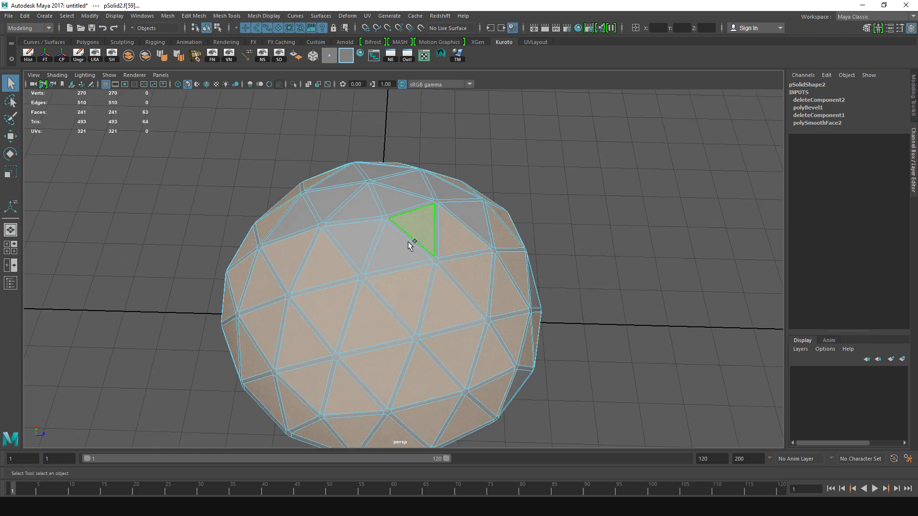
drag(410, 245, 351, 305)
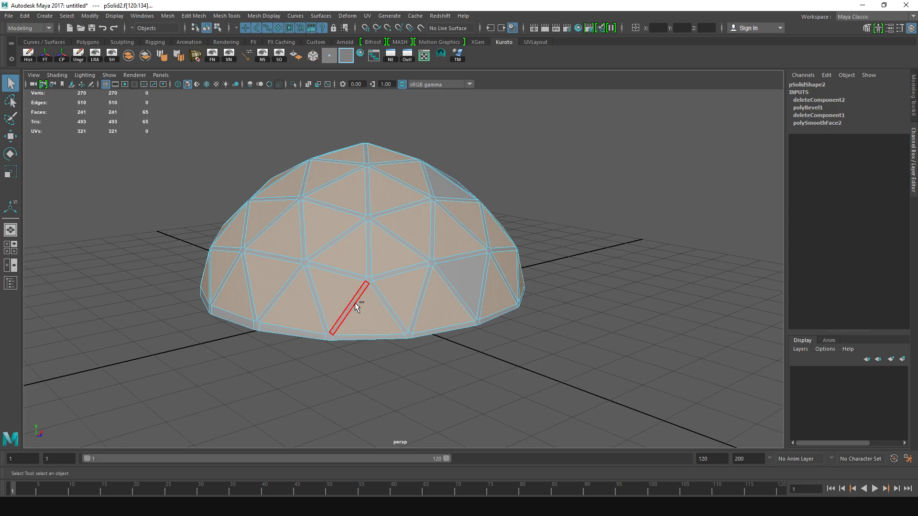
drag(357, 305, 419, 202)
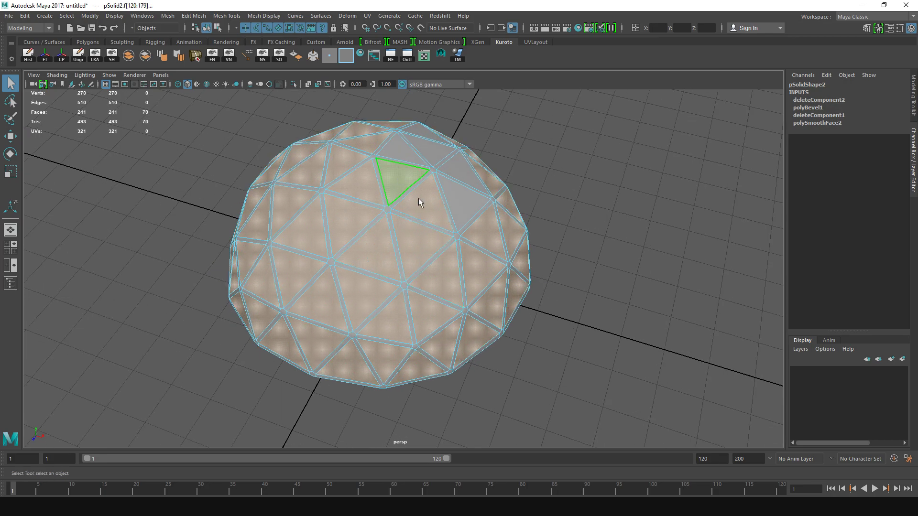
drag(420, 202, 556, 215)
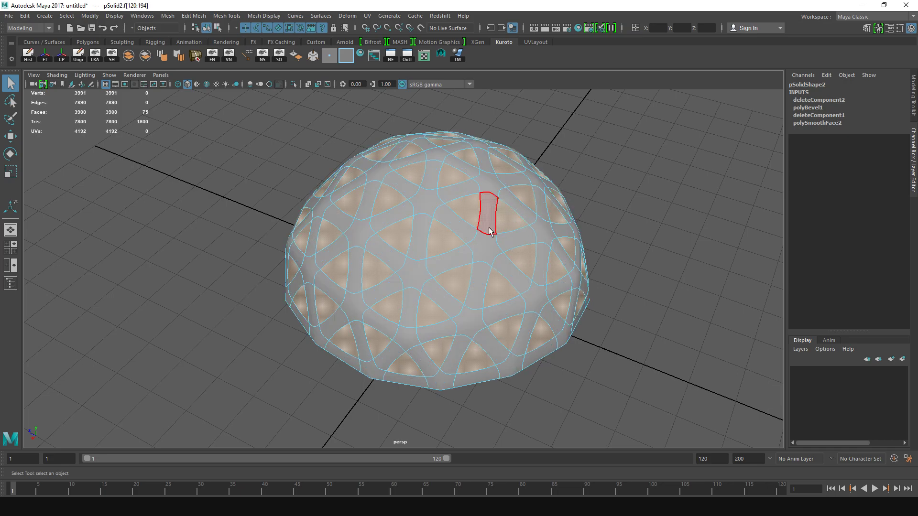
drag(489, 232, 345, 290)
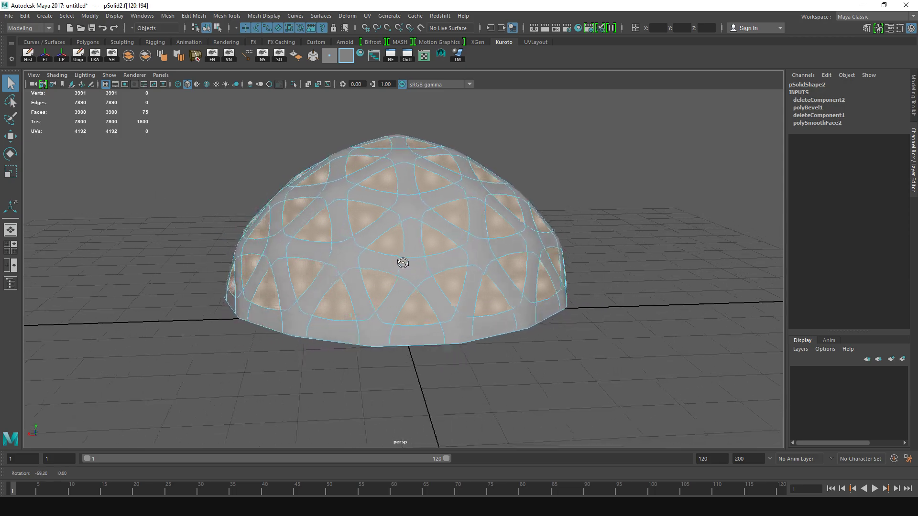
drag(402, 263, 469, 279)
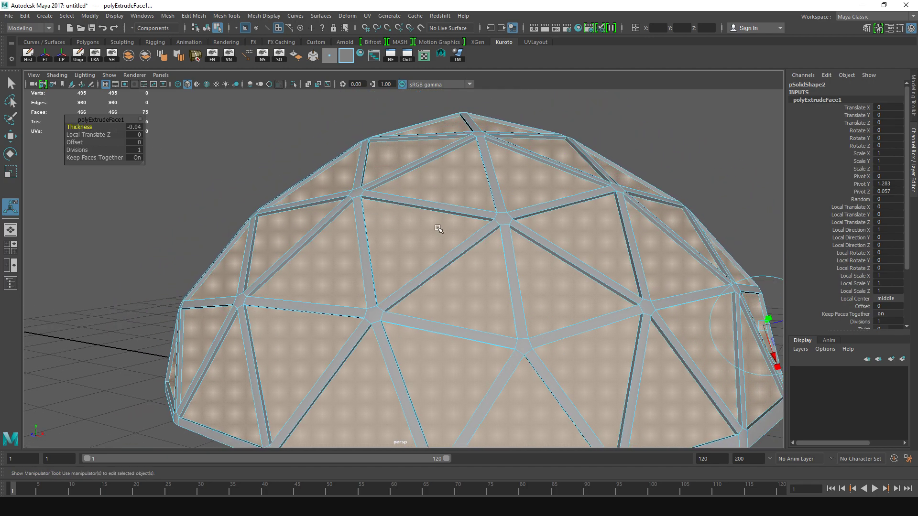
Select the dome's frame edges in edge mode and bevel them
right_click(467, 180)
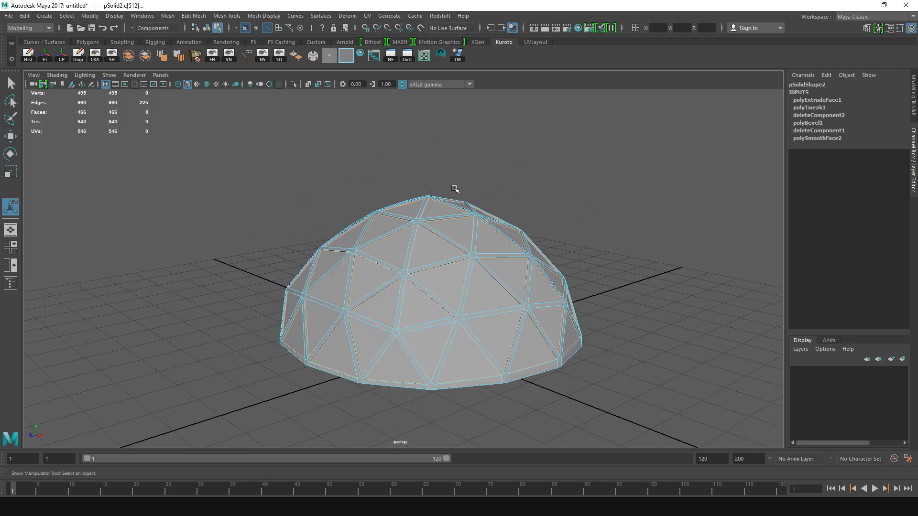
drag(455, 189, 600, 397)
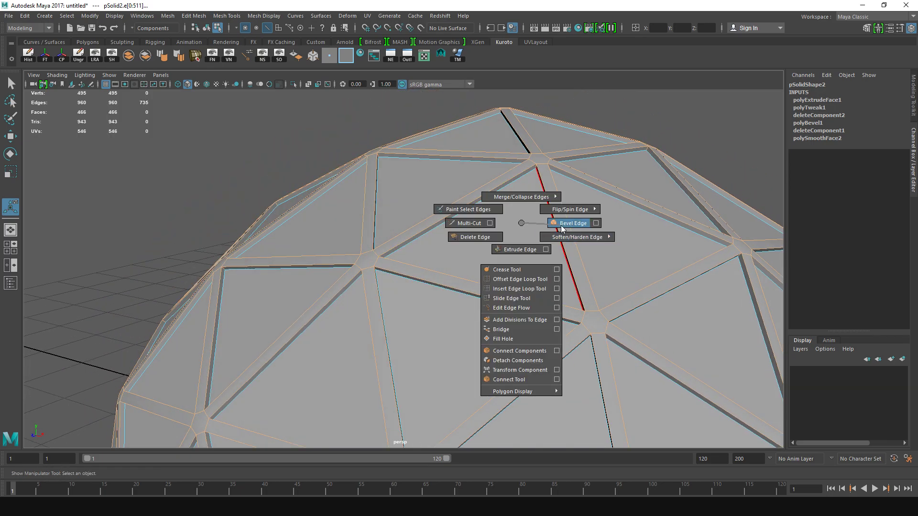
click(571, 223)
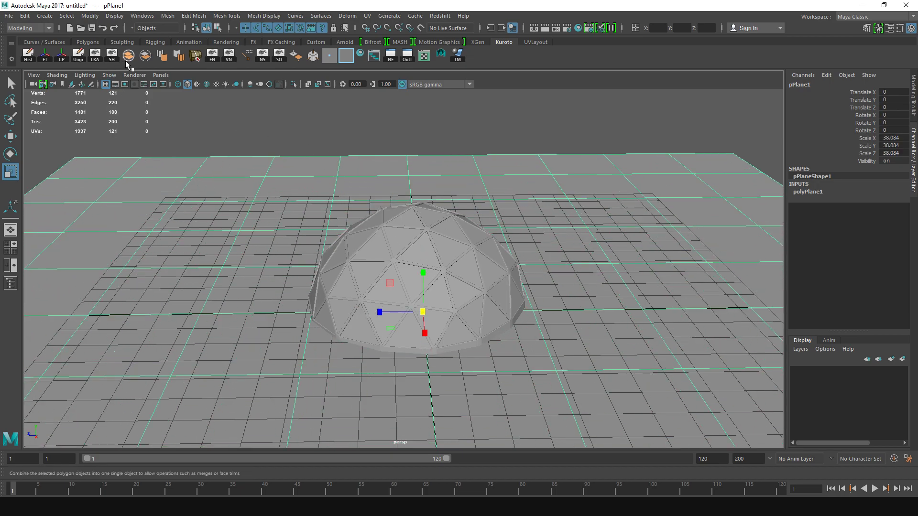
Add a Redshift Dome Light and set the renderer to Redshift at HD 720
click(44, 16)
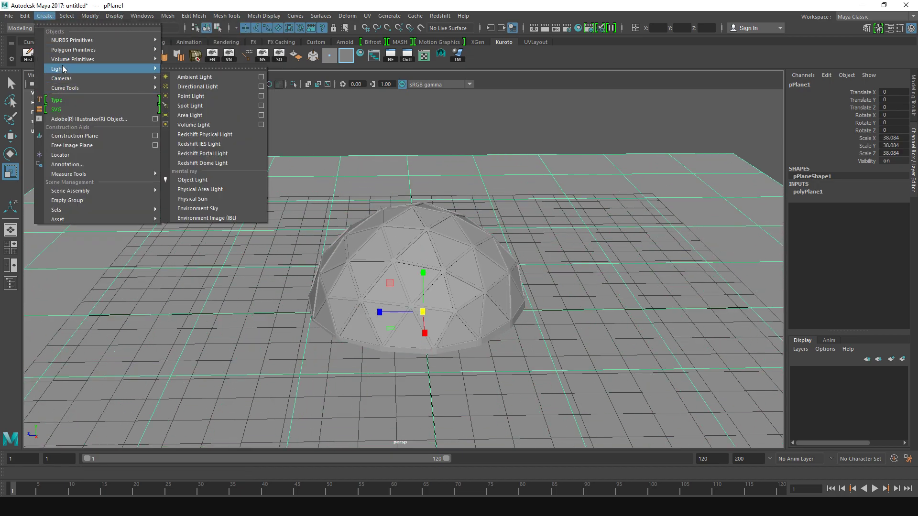
click(202, 162)
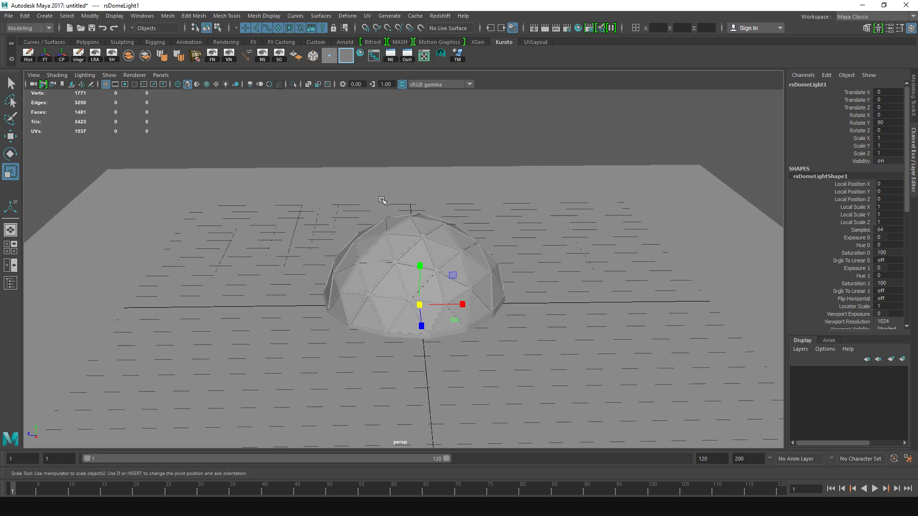
click(115, 83)
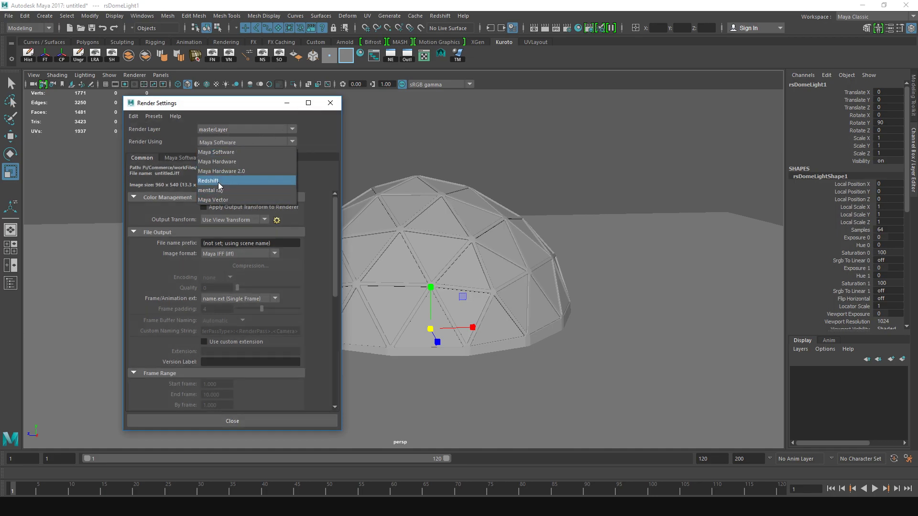
click(209, 181)
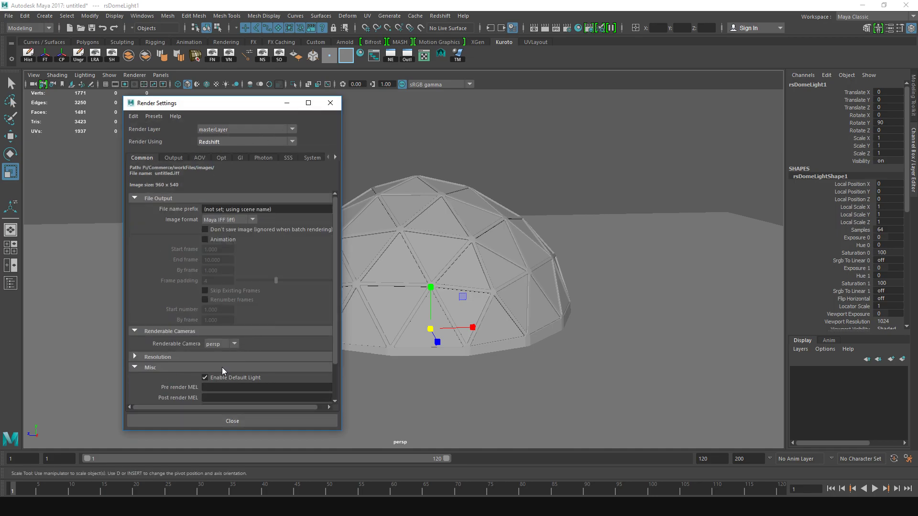
click(239, 368)
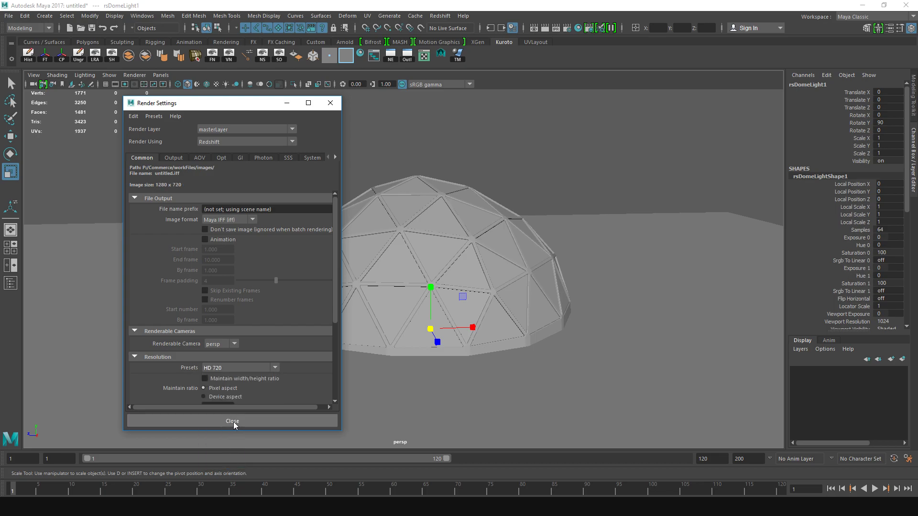
click(232, 420)
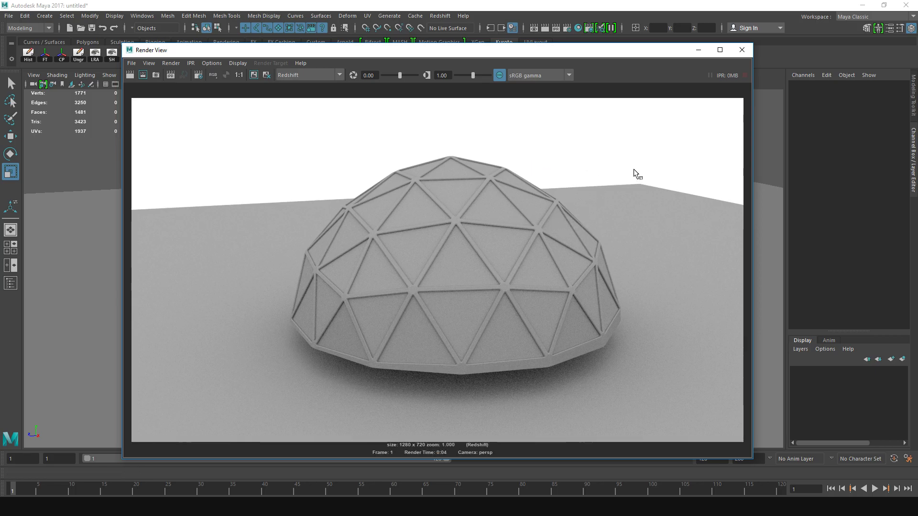
Render the current frame with Redshift and close the Render View window
click(742, 50)
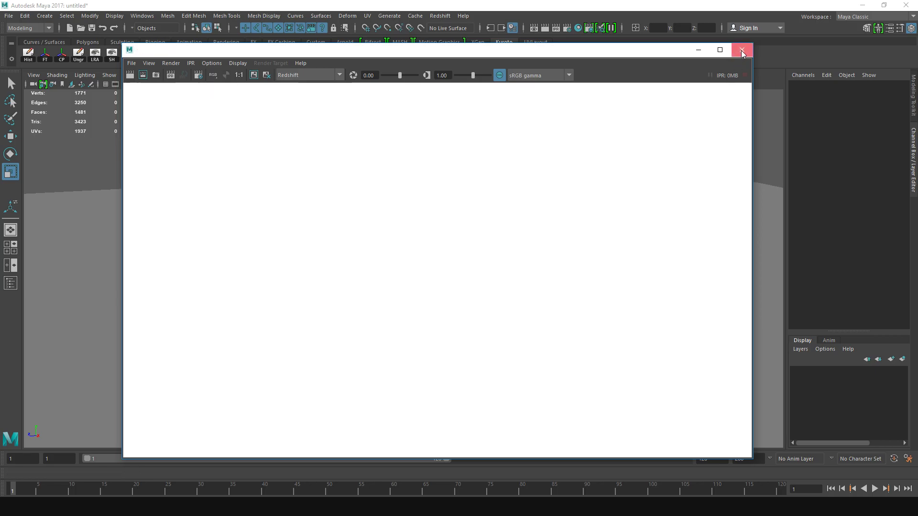
click(741, 49)
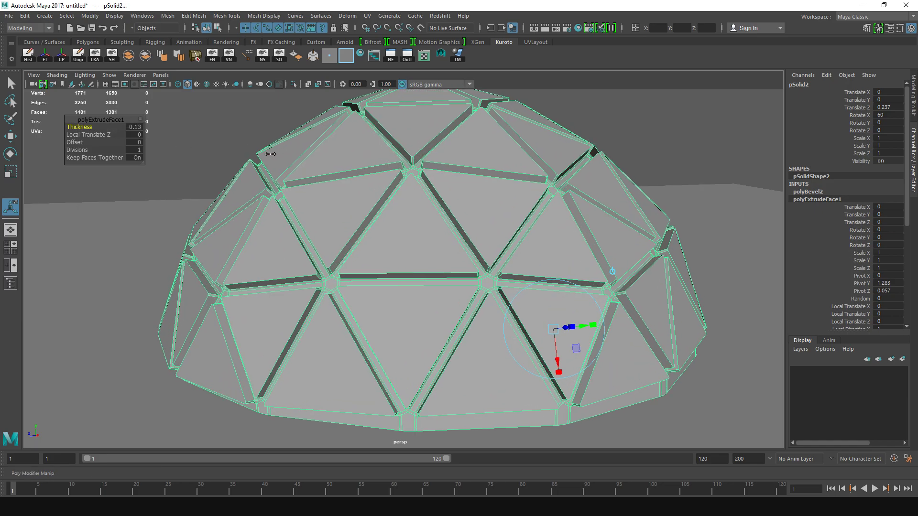
Set the panel extrusion thickness to -0.01 and lower the dome to about -0.494 in Y
drag(138, 128, 144, 131)
text(-0.01)
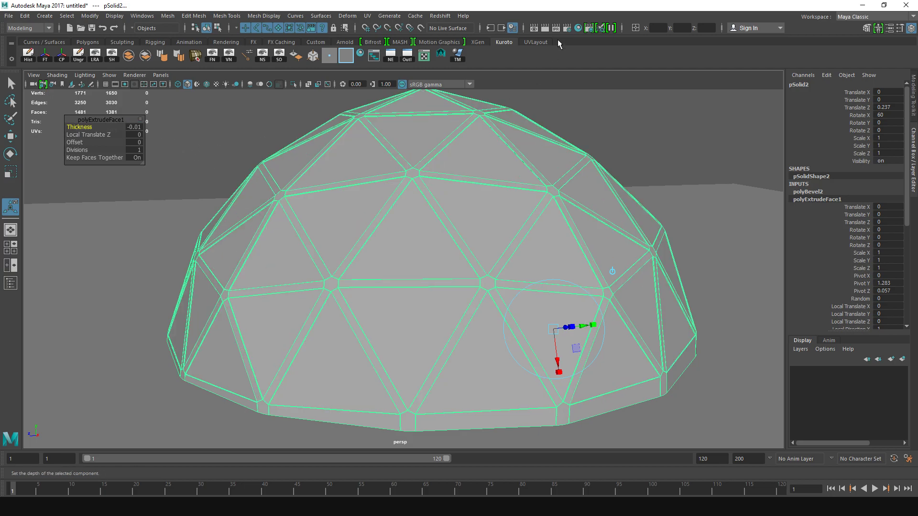
click(587, 27)
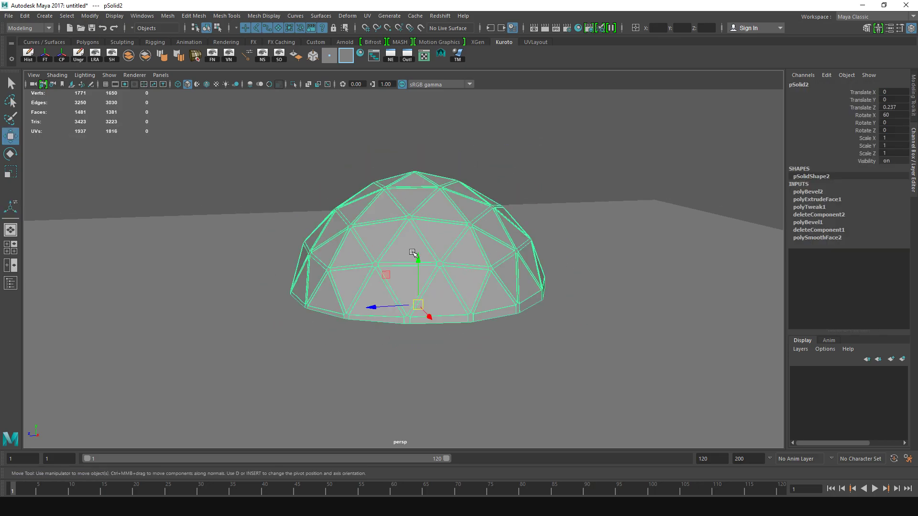
drag(417, 261, 417, 278)
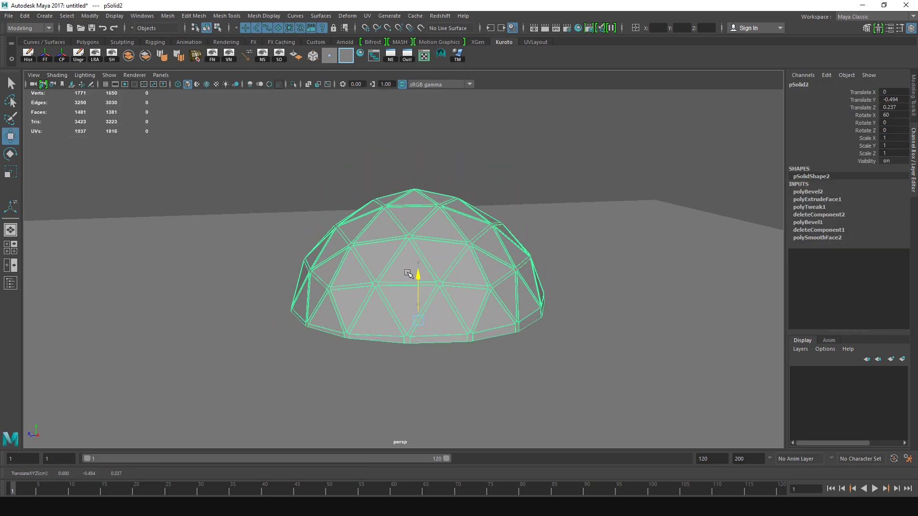